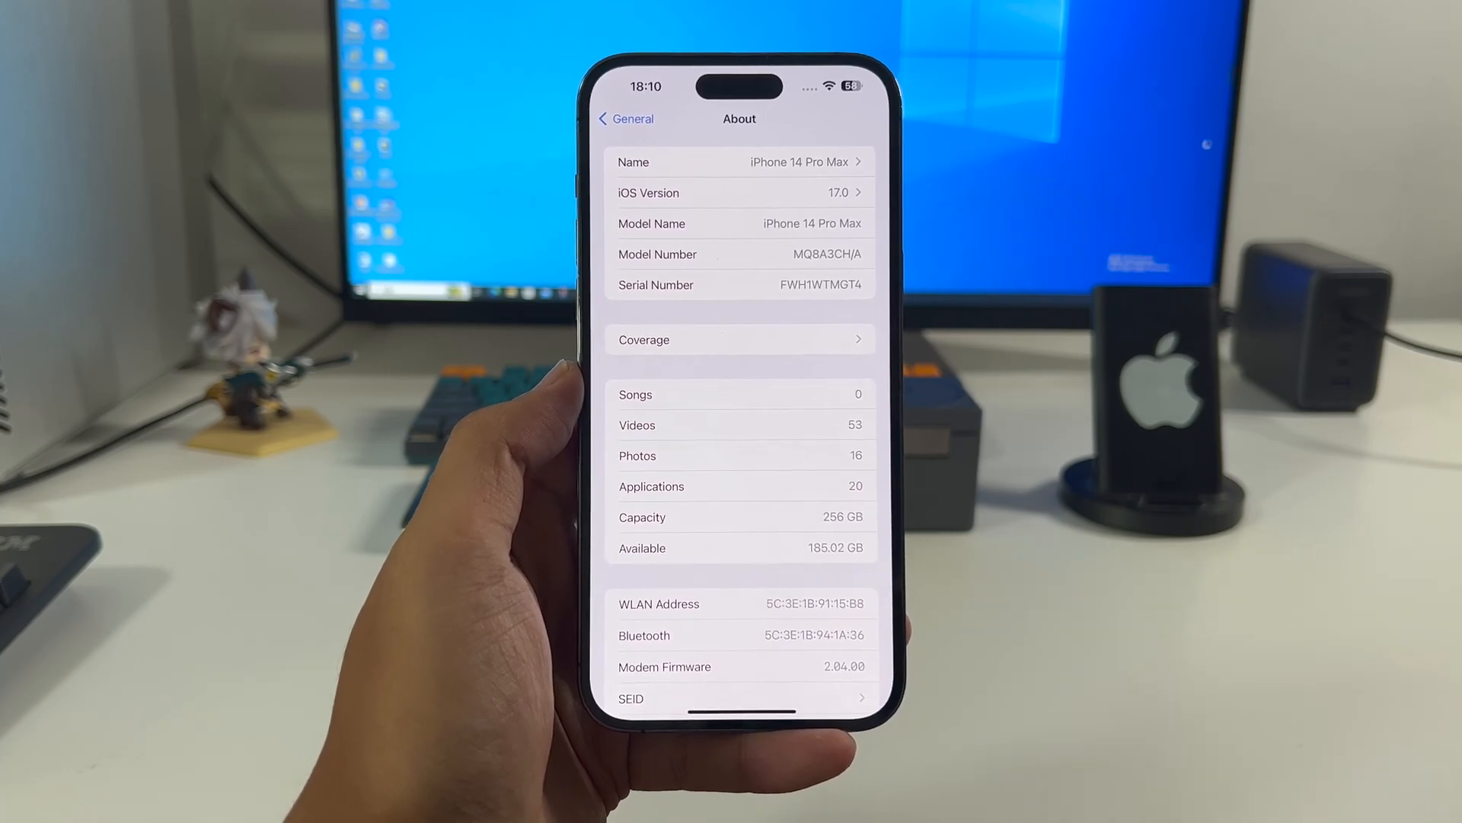
# Step: Open the iOS 17.0 version details screen from the About page
pyautogui.click(739, 193)
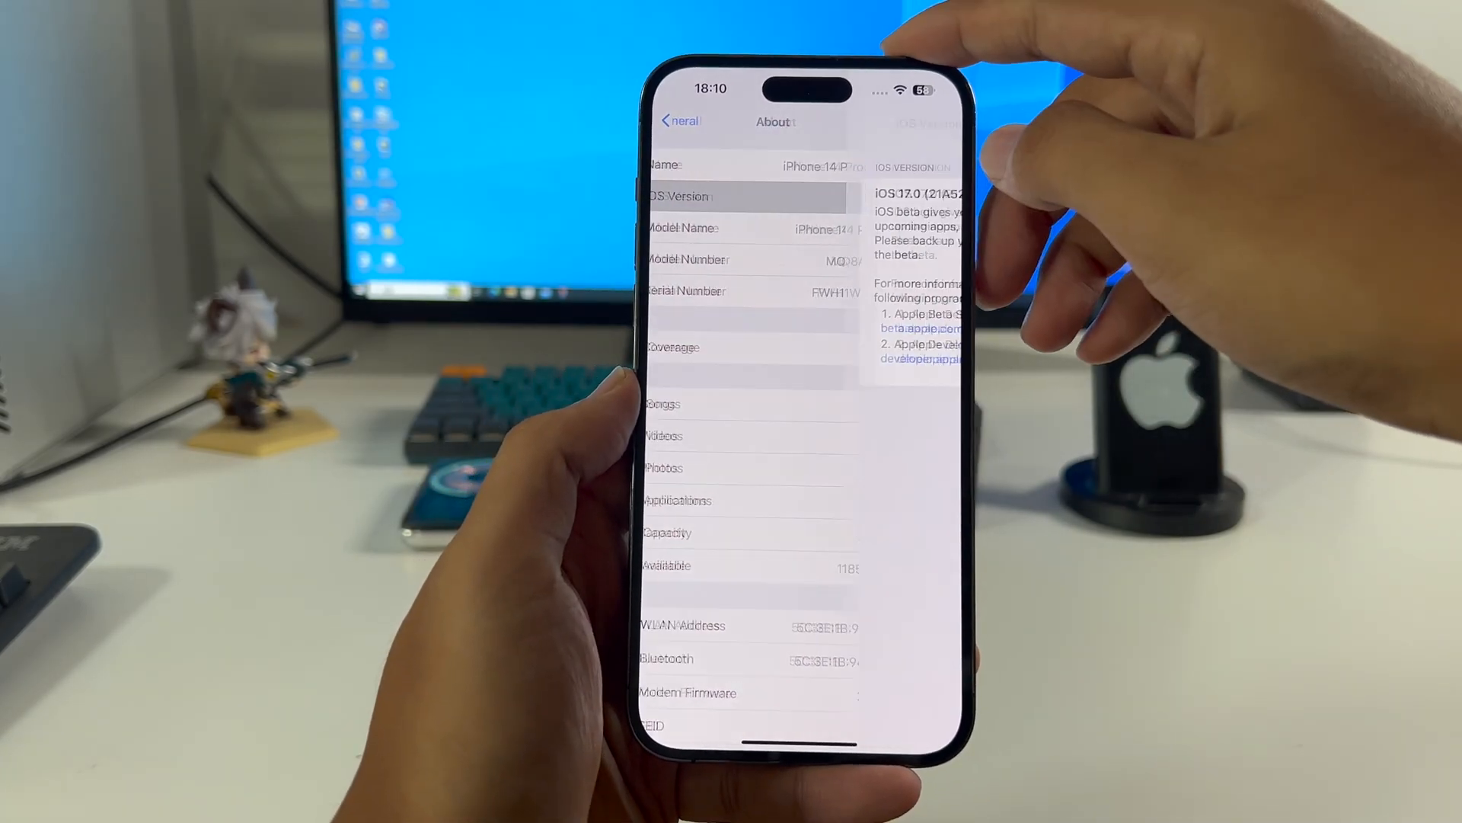